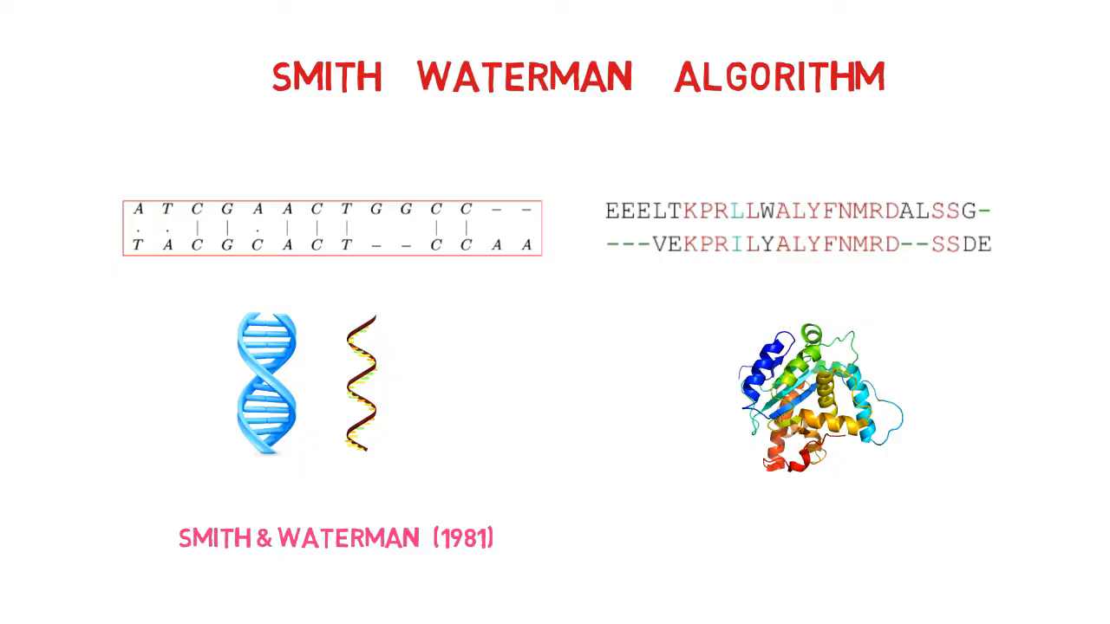
{"action": "type", "text": "SCORING SY"}
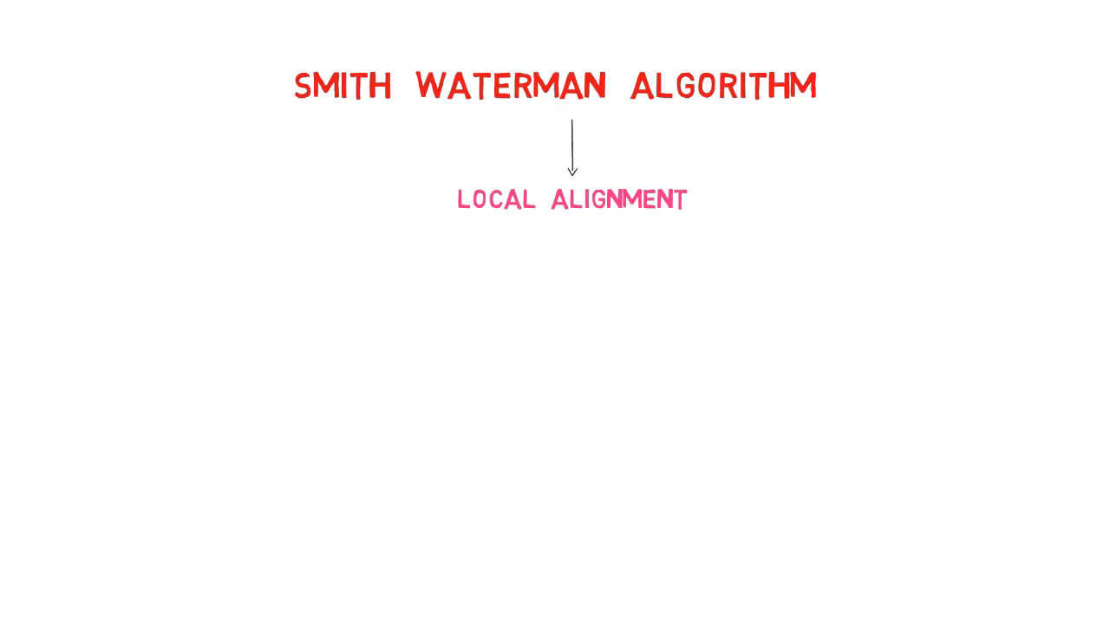
{"action": "type", "text": "DYNAMIC PROGRAMMING"}
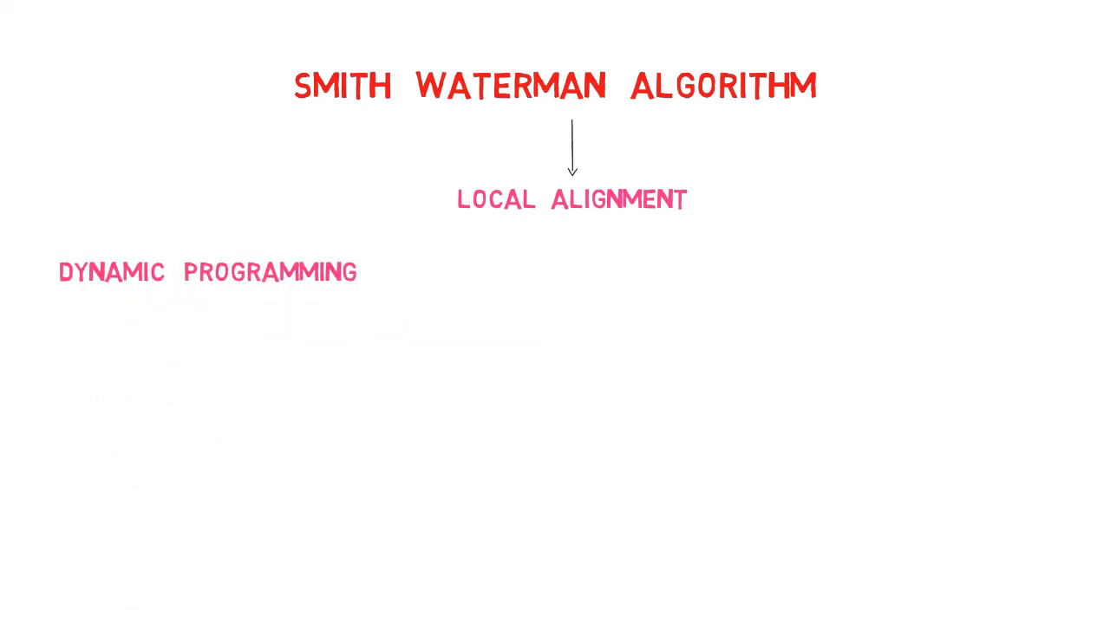
{"action": "type", "text": "PROBLEMS"}
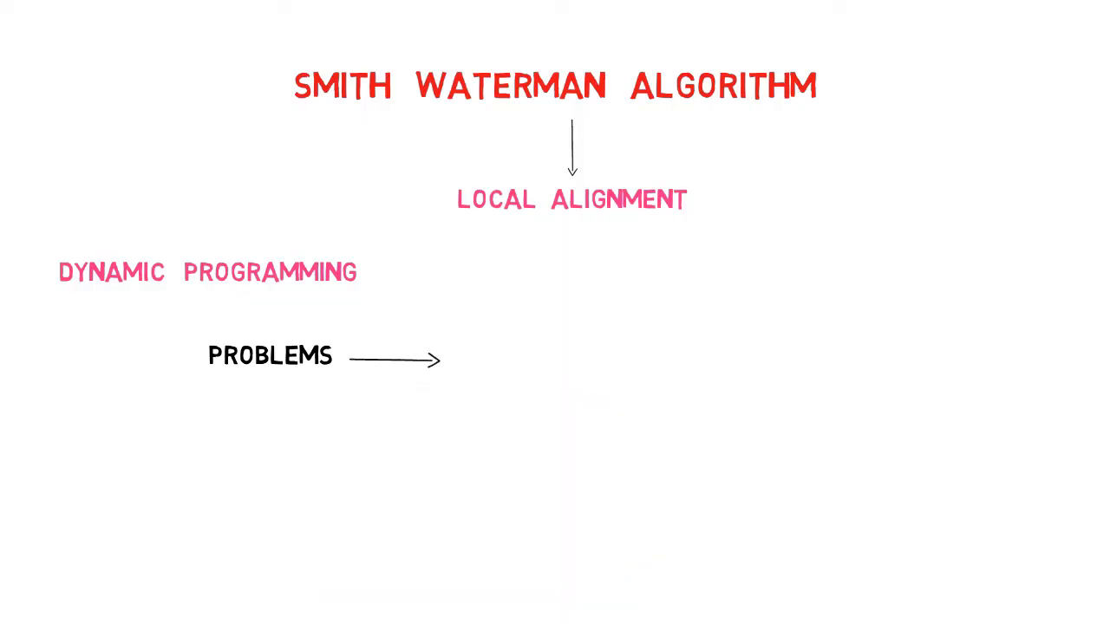
{"action": "type", "text": "SUB-PROBLEMS →"}
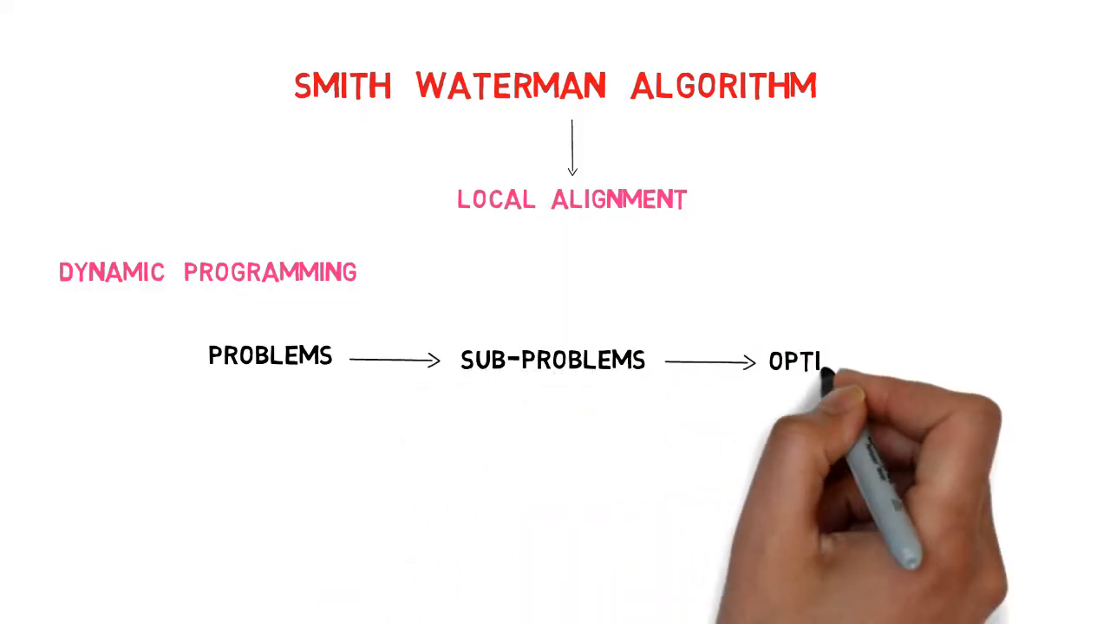
{"action": "type", "text": "OPTIMAL SOLUTION"}
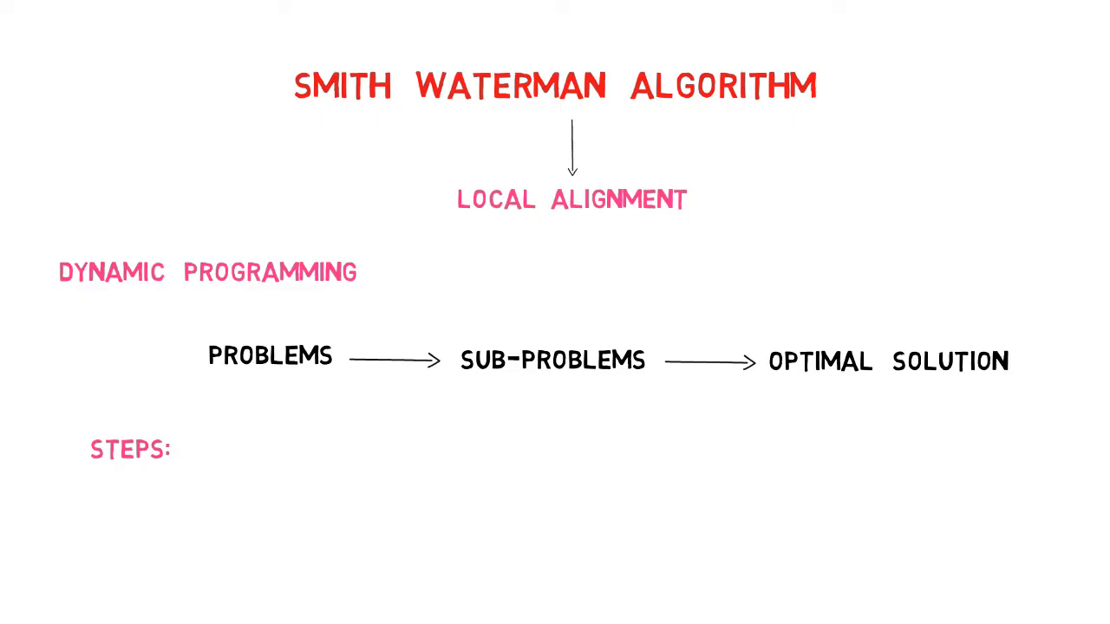
{"action": "type", "text": "INITALIZATION MATRIX FILLING TRACE BACK"}
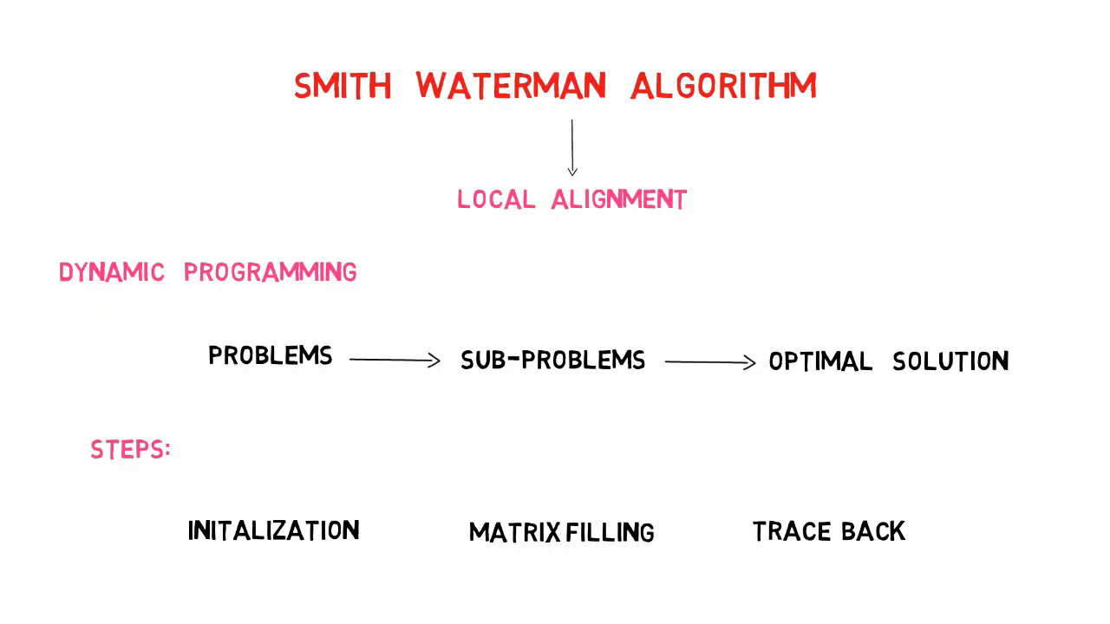
{"action": "type", "text": "MATCH = +1, MISMATCH = -1, GAP = -2"}
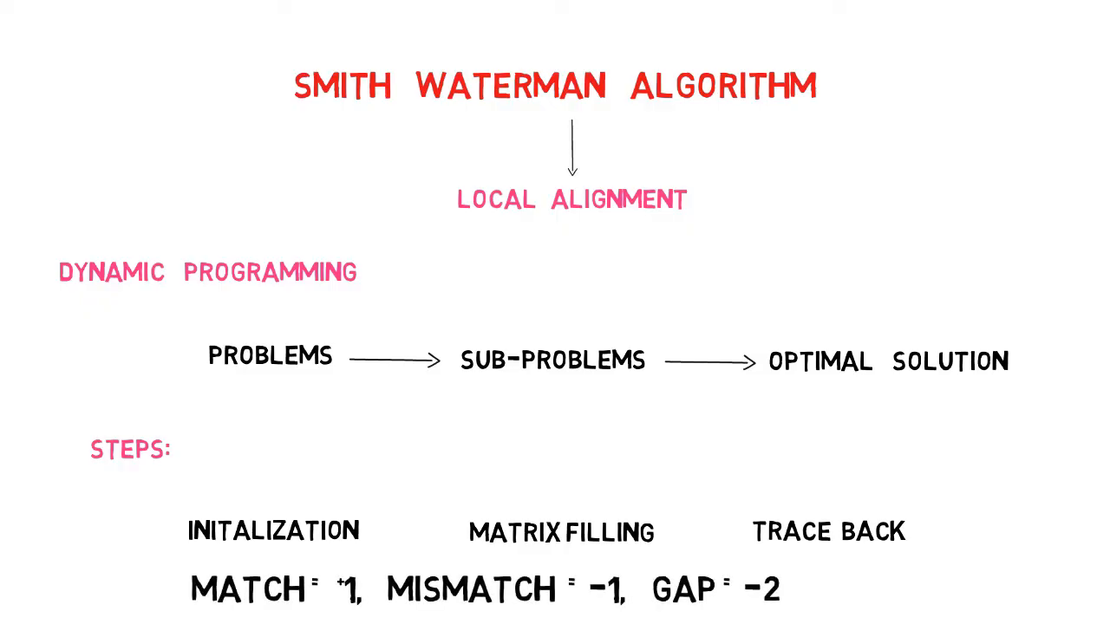